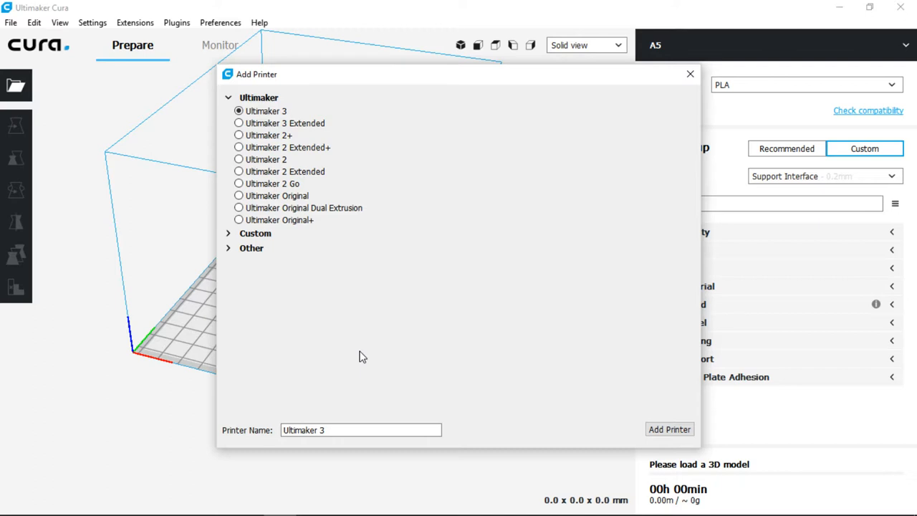
{"action": "mouse_move", "coordinate": [366, 139]}
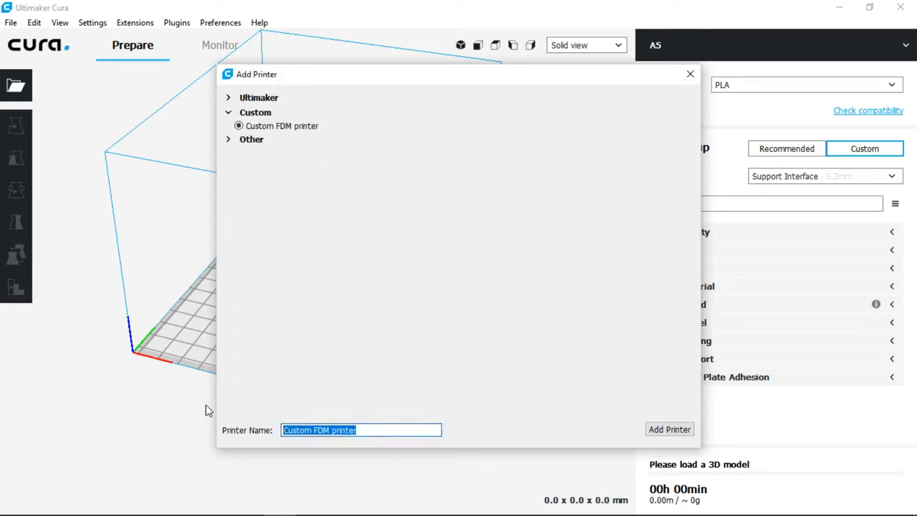
- Name the new custom FDM printer 'NWA3D a5'
{"action": "type", "text": "NWA3D a5"}
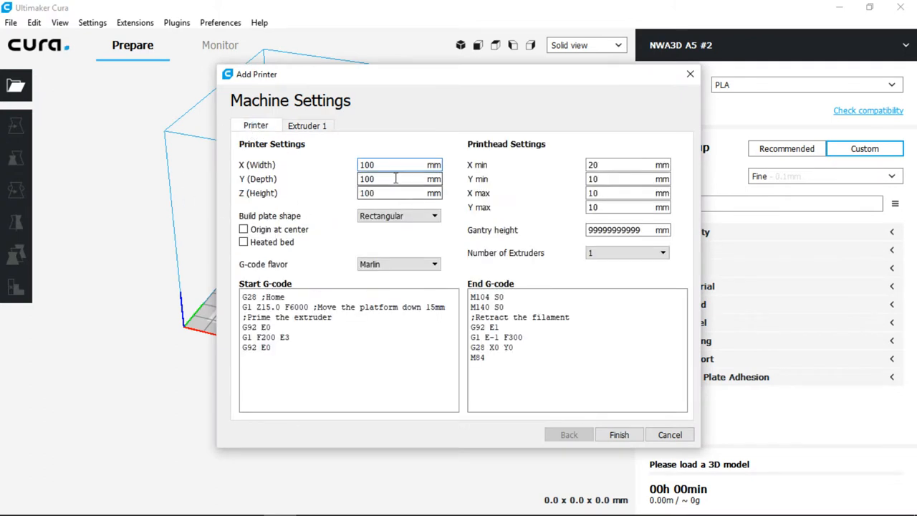
- Set bed width 125 mm, RepRap G-code flavor and 1.75 mm filament diameter, then finish
{"action": "left_click", "coordinate": [399, 165]}
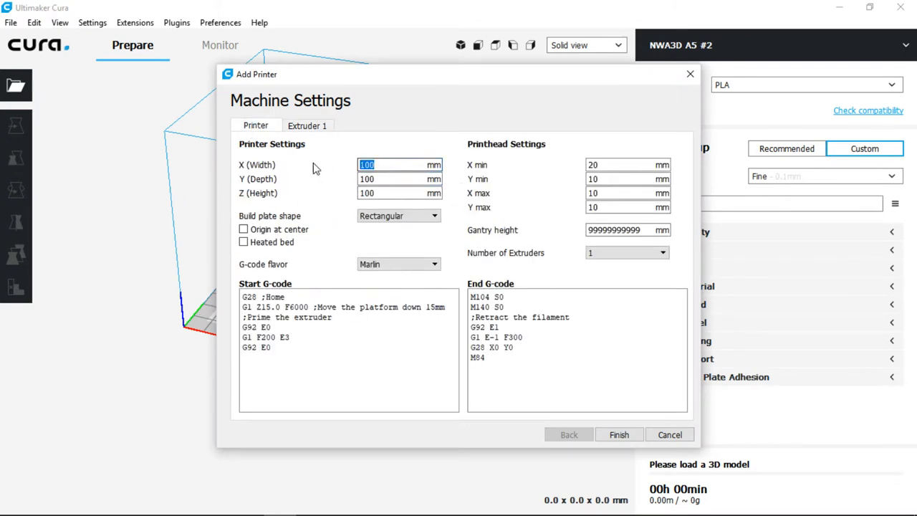
{"action": "type", "text": "125"}
{"action": "left_click", "coordinate": [400, 179]}
{"action": "type", "text": "150"}
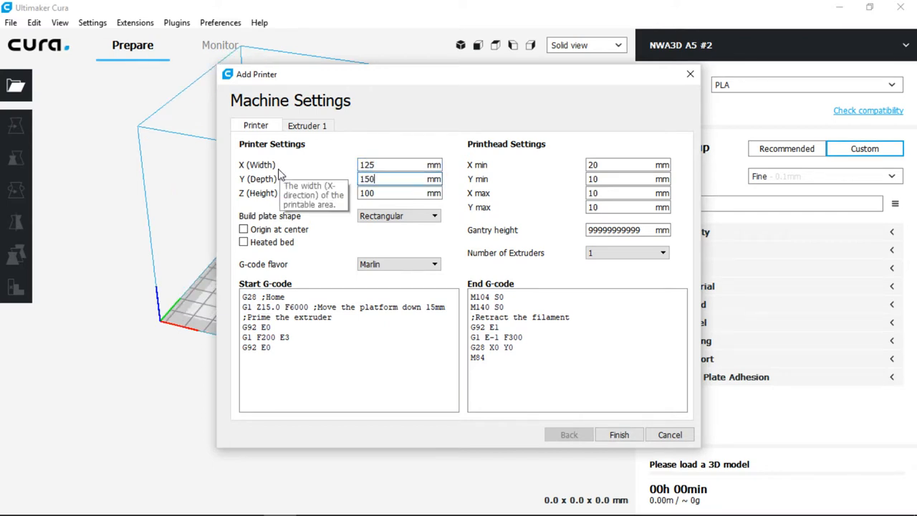
{"action": "mouse_move", "coordinate": [407, 193]}
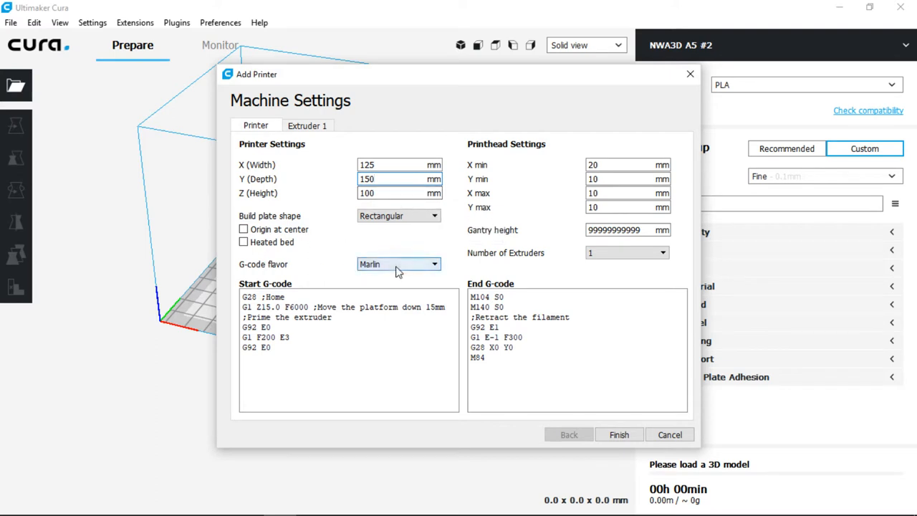
{"action": "left_click", "coordinate": [397, 264]}
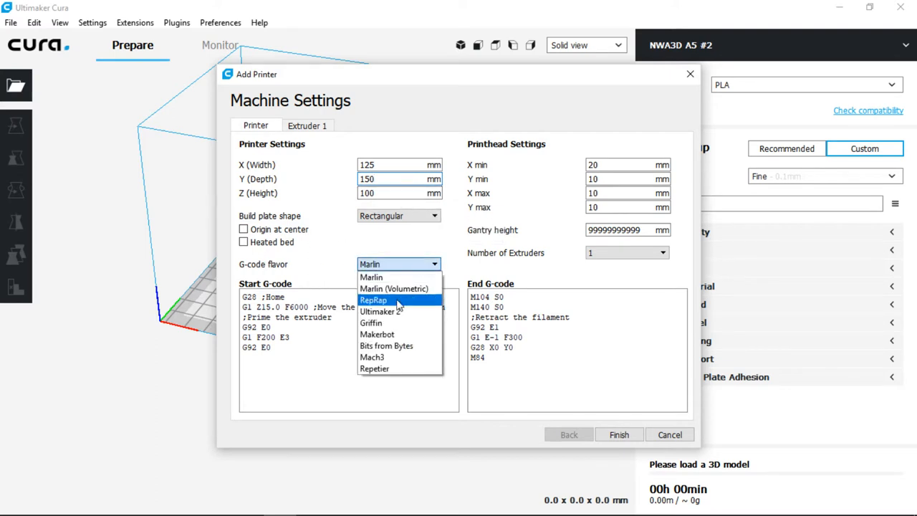
{"action": "left_click", "coordinate": [373, 299]}
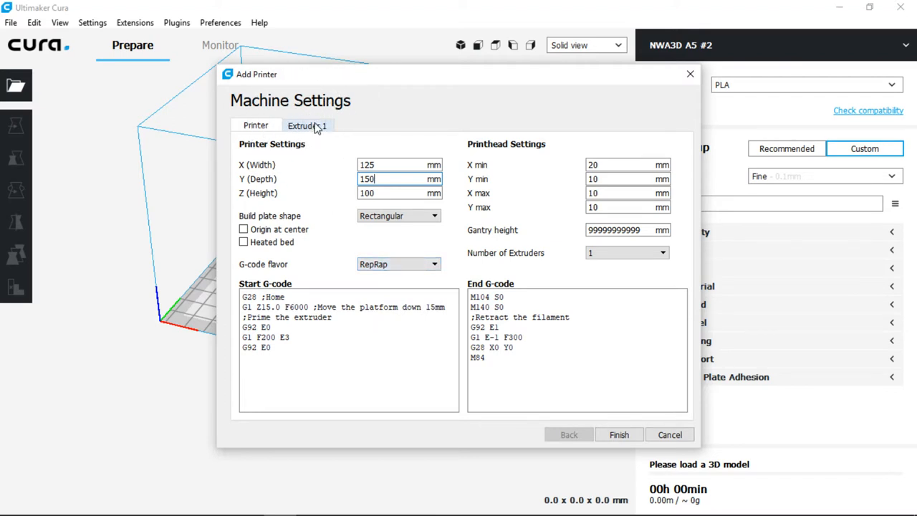
{"action": "left_click", "coordinate": [307, 125]}
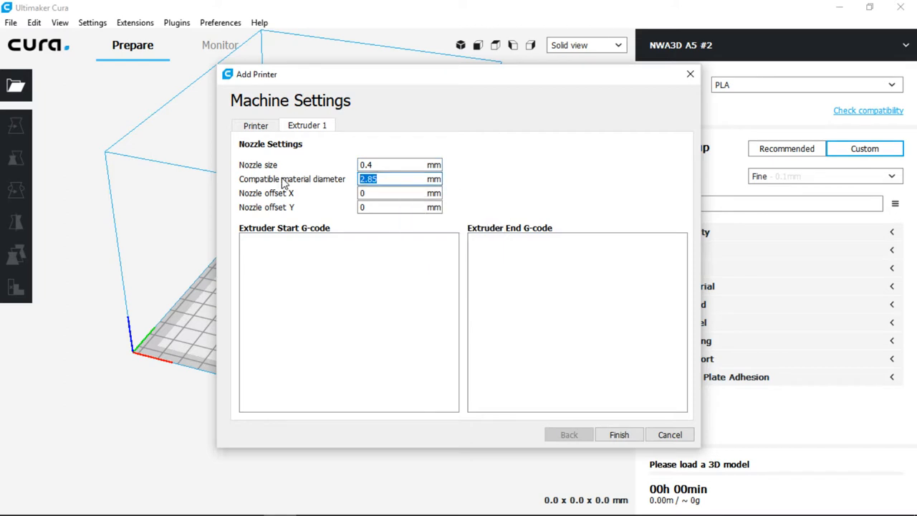
{"action": "type", "text": "1.75"}
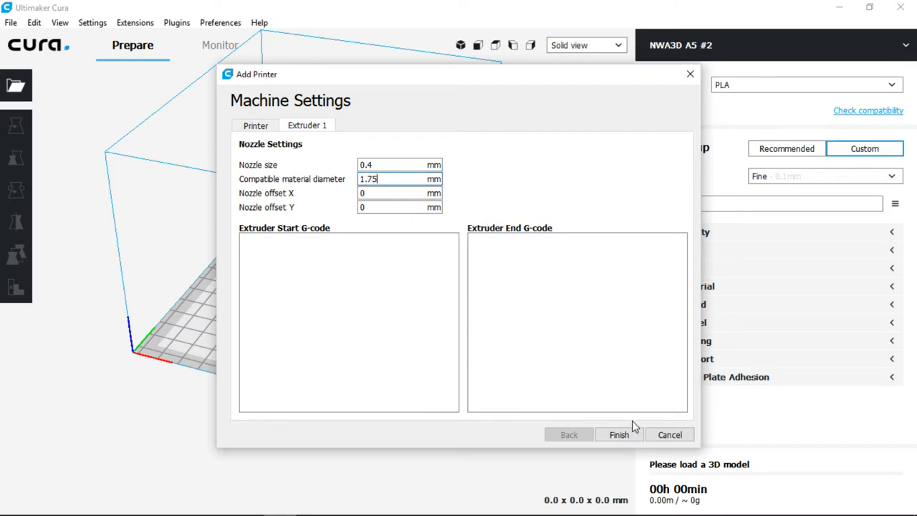
{"action": "left_click", "coordinate": [618, 434]}
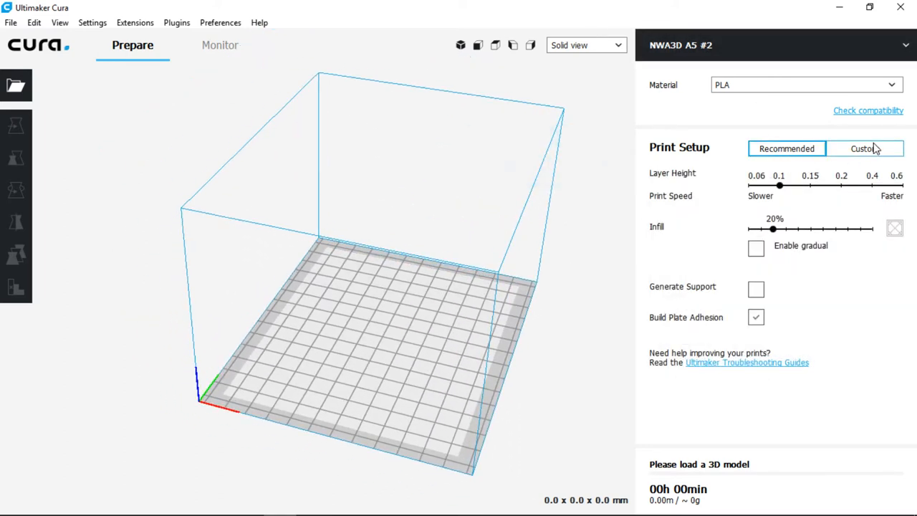
- Switch Print Setup to Custom and bring up the print profile list
{"action": "left_click", "coordinate": [865, 148]}
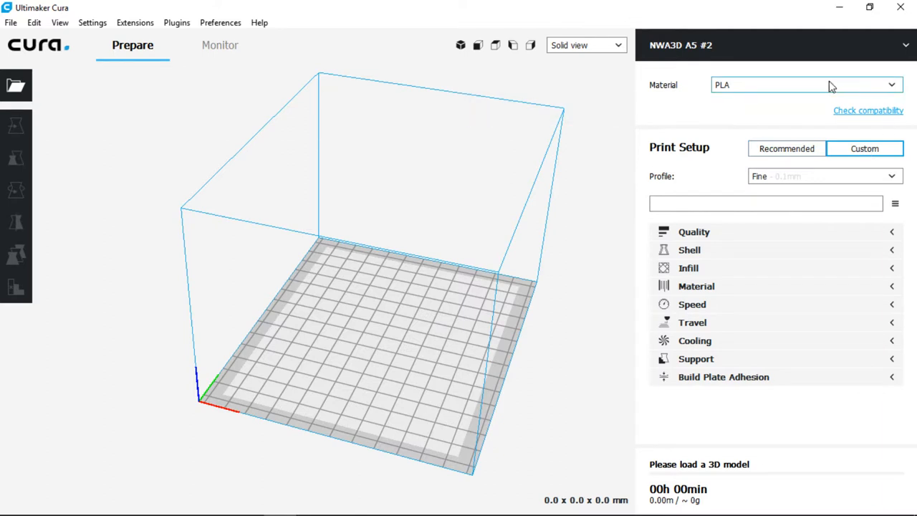
{"action": "mouse_move", "coordinate": [832, 85]}
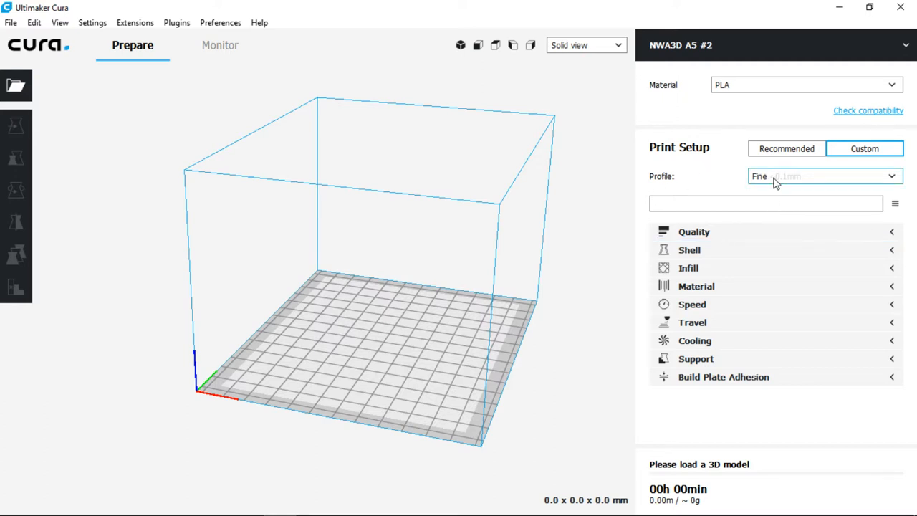
{"action": "left_click", "coordinate": [825, 176]}
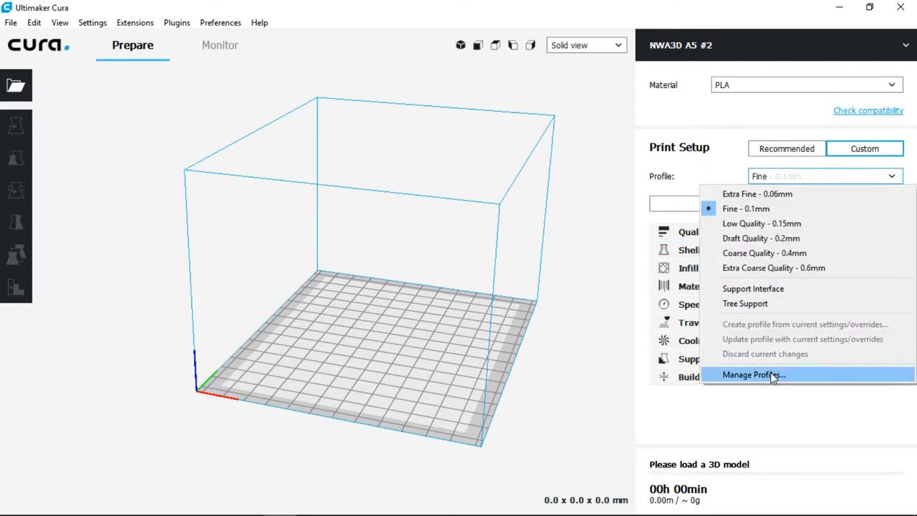
- Import the NWA3D A5 Cura 3.3 Profile from the NWA3D A5 folder and review its settings
{"action": "left_click", "coordinate": [754, 375]}
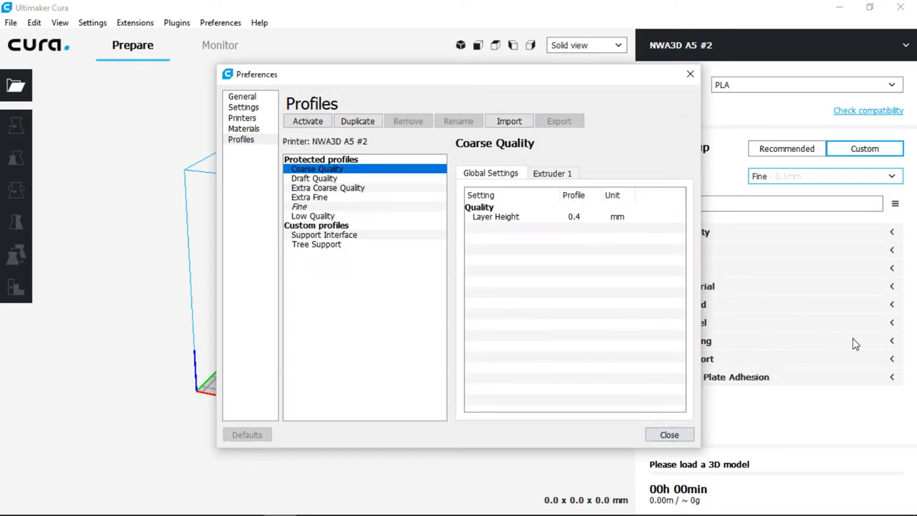
{"action": "mouse_move", "coordinate": [510, 121]}
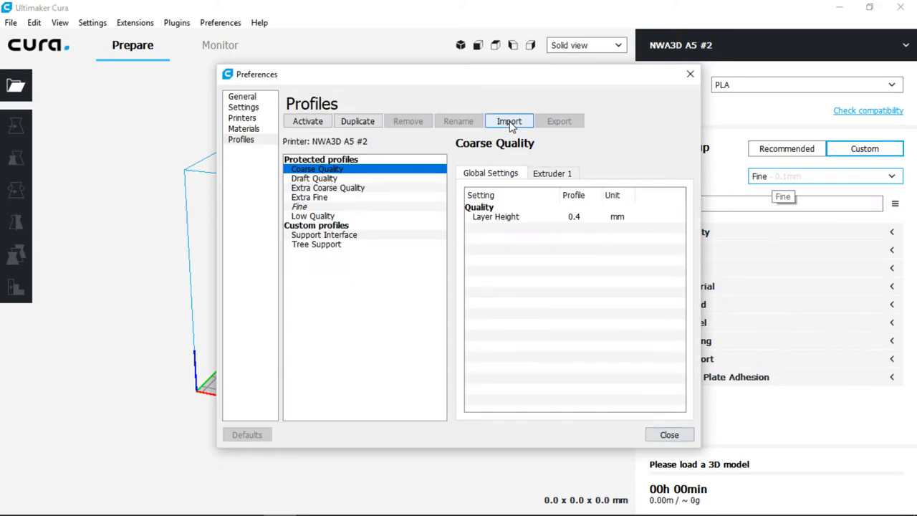
{"action": "left_click", "coordinate": [509, 121]}
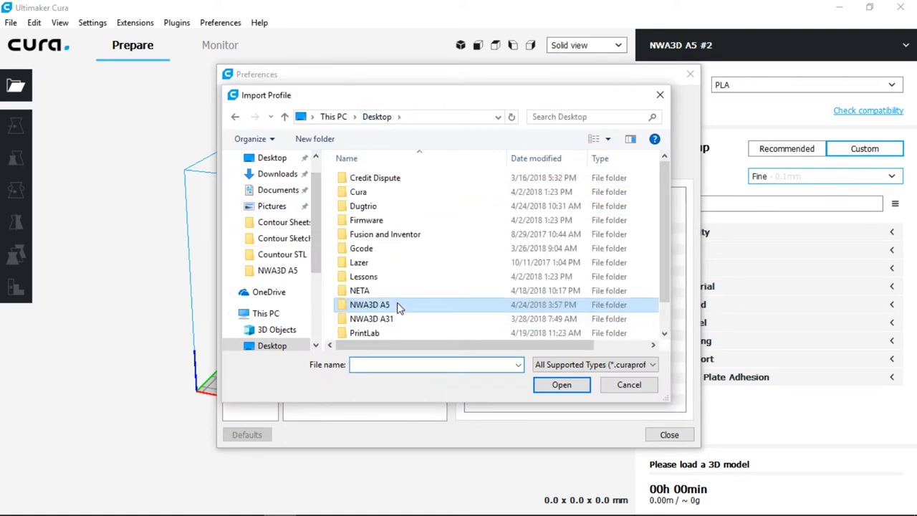
{"action": "double_click", "coordinate": [369, 304]}
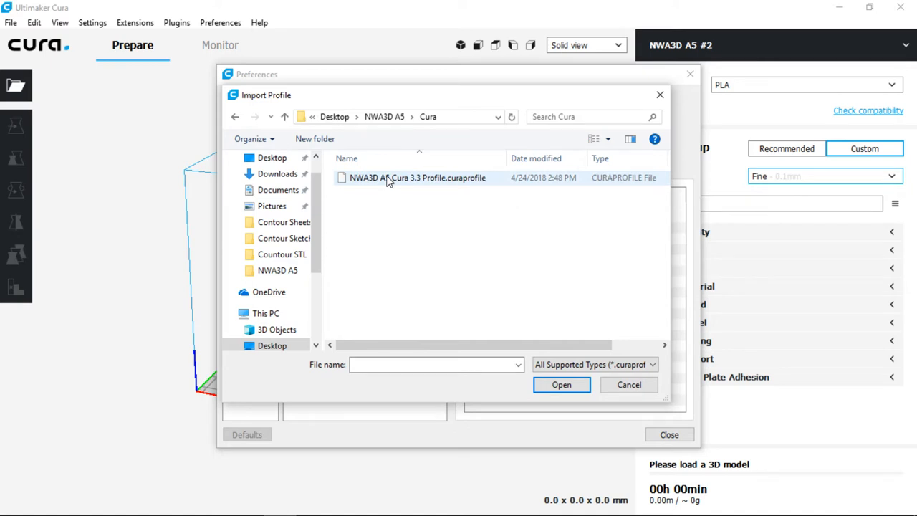
{"action": "mouse_move", "coordinate": [480, 183]}
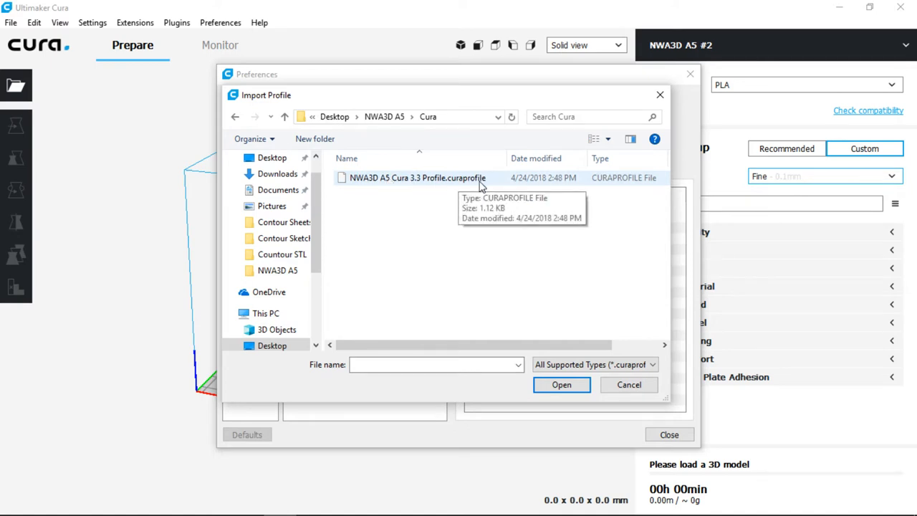
{"action": "left_click", "coordinate": [562, 385]}
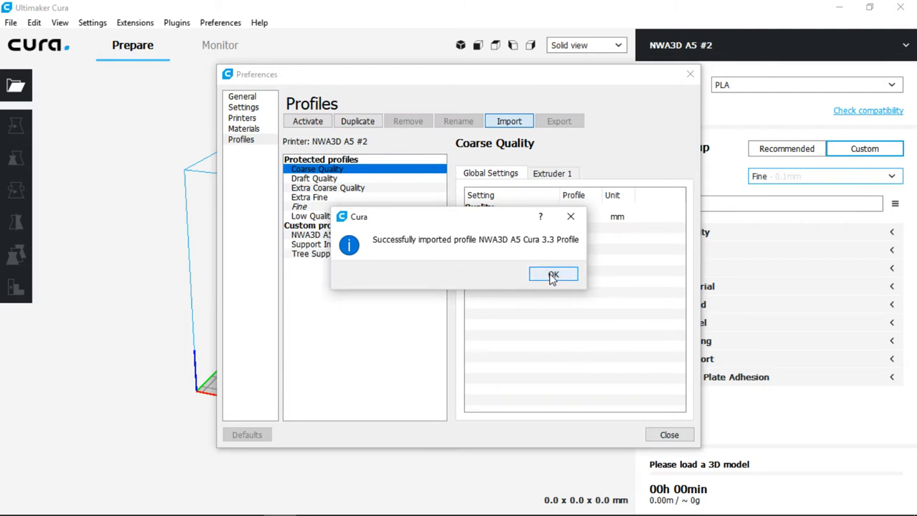
{"action": "left_click", "coordinate": [553, 274]}
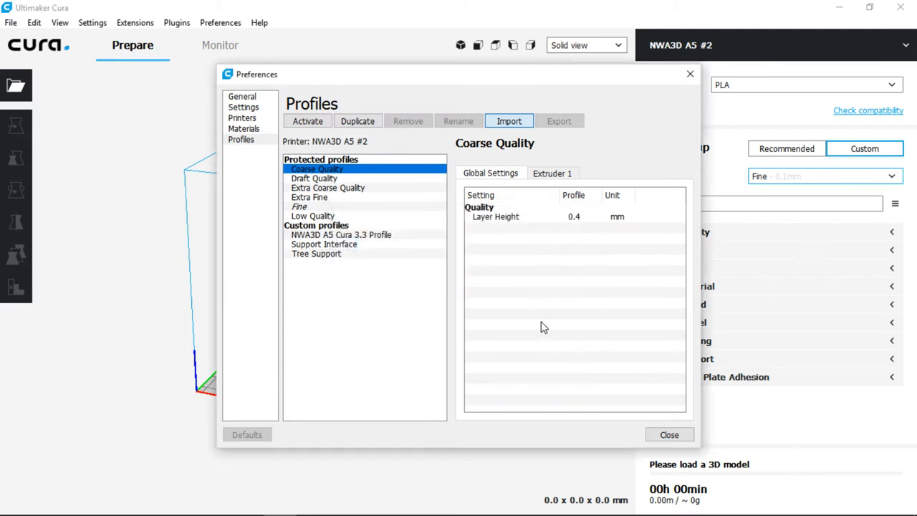
{"action": "mouse_move", "coordinate": [423, 246]}
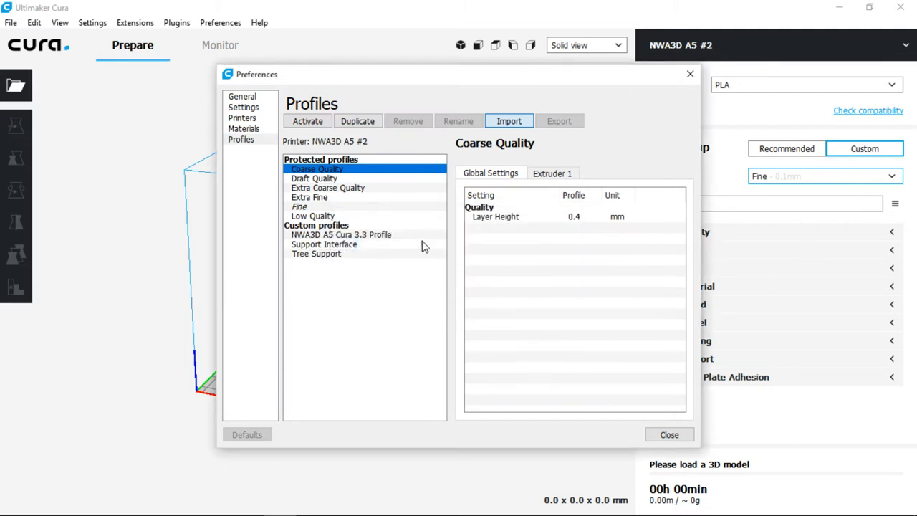
{"action": "left_click", "coordinate": [341, 235]}
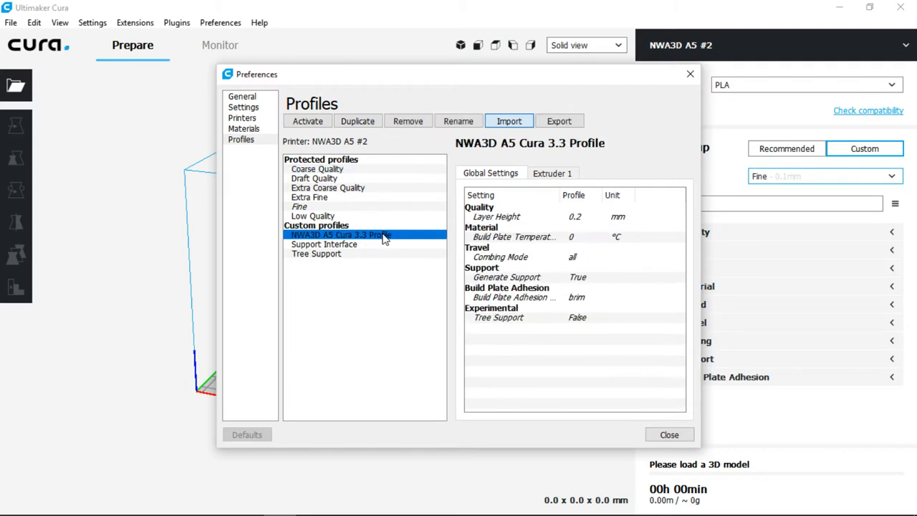
{"action": "mouse_move", "coordinate": [292, 121]}
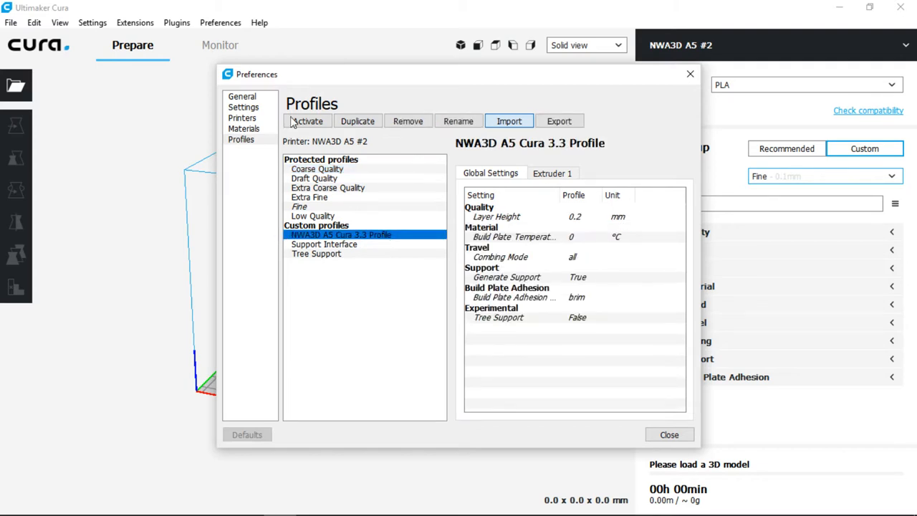
{"action": "left_click", "coordinate": [307, 121]}
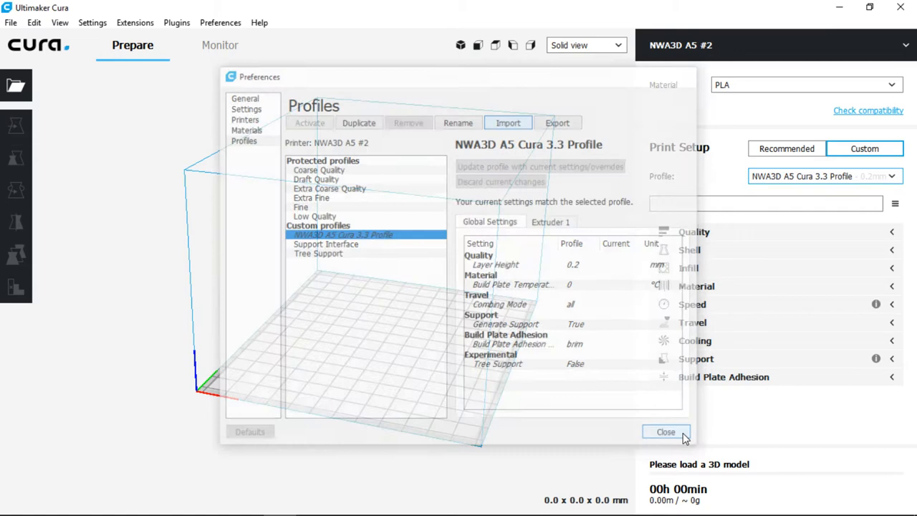
- Close Preferences and enter a new Layer Height under Quality, replacing the 0.2 mm value
{"action": "left_click", "coordinate": [665, 432]}
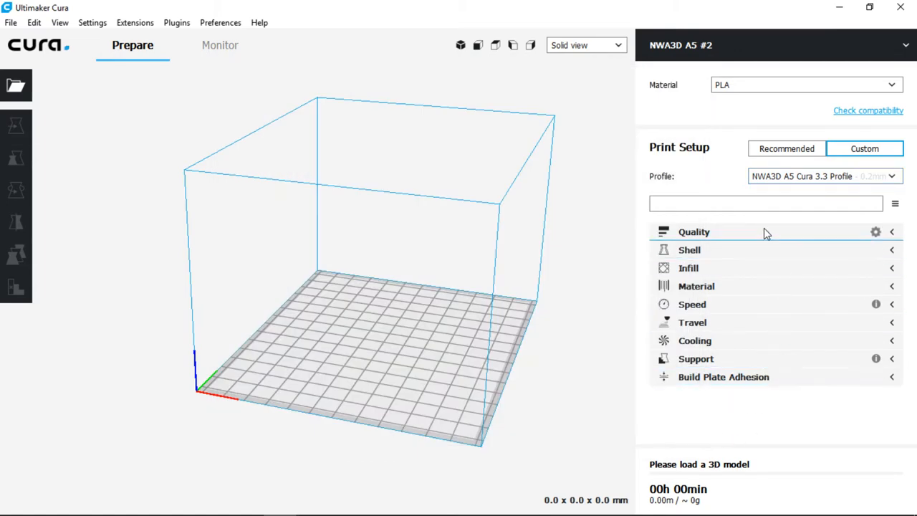
{"action": "mouse_move", "coordinate": [641, 239]}
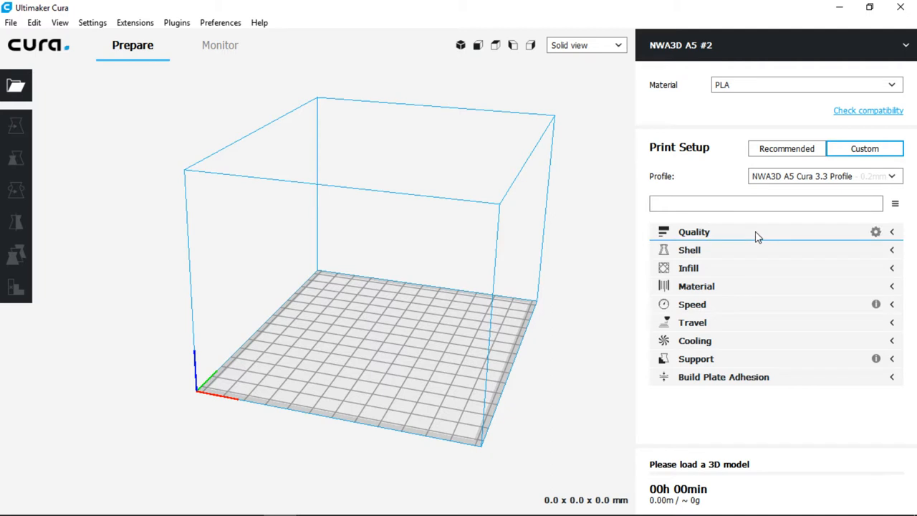
{"action": "left_click", "coordinate": [693, 231]}
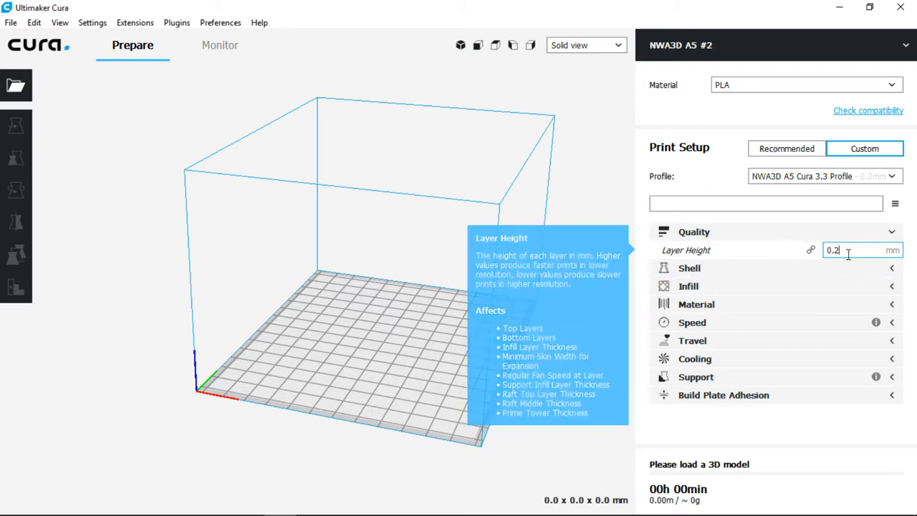
{"action": "type", "text": "0.0"}
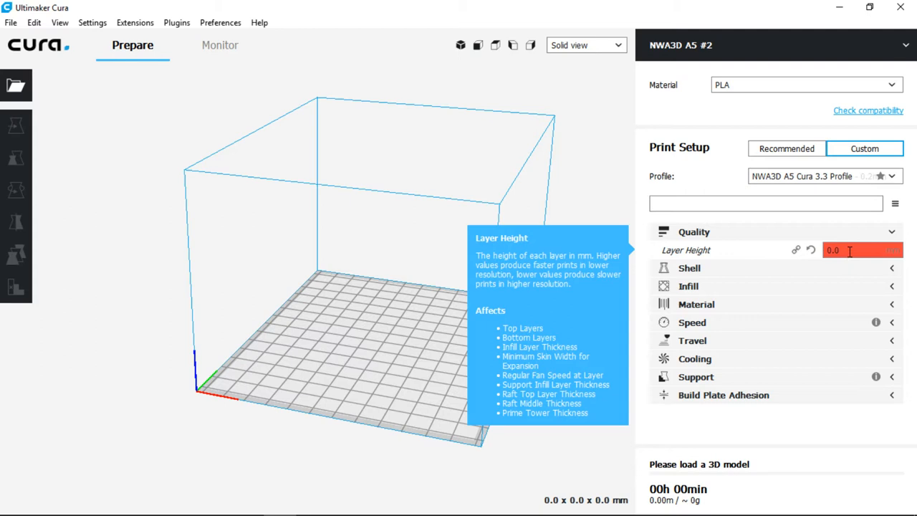
{"action": "type", "text": "0.3"}
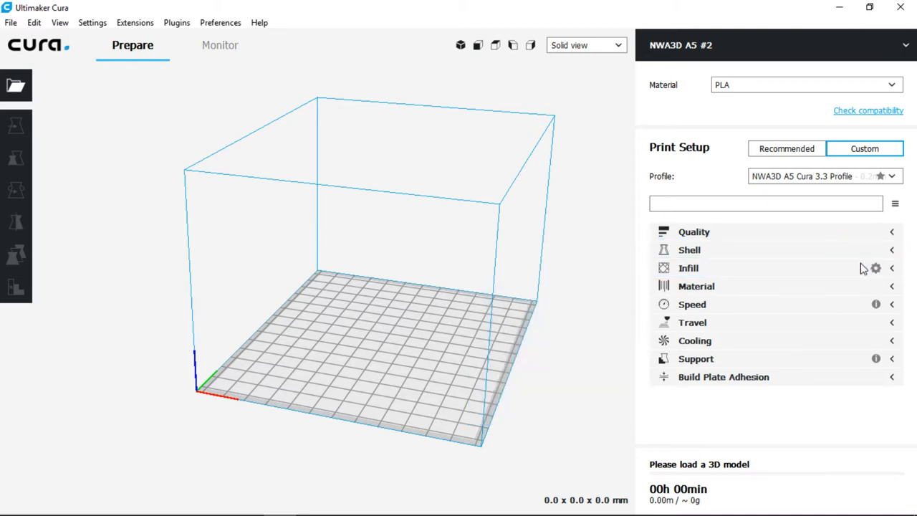
{"action": "left_click", "coordinate": [688, 267]}
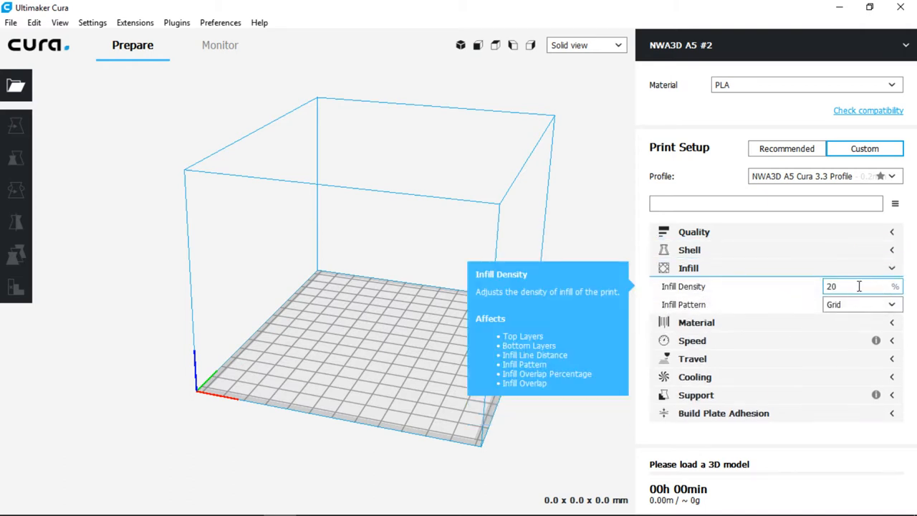
{"action": "left_click", "coordinate": [857, 286]}
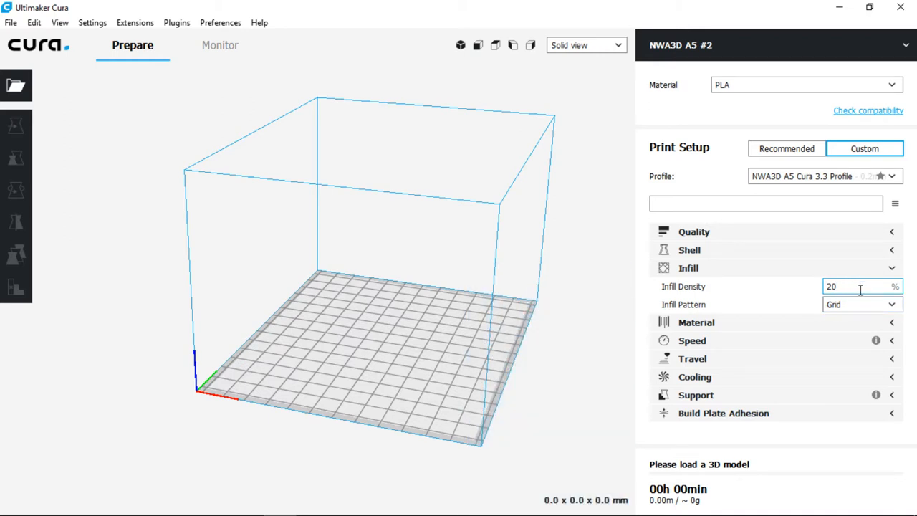
{"action": "mouse_move", "coordinate": [860, 286]}
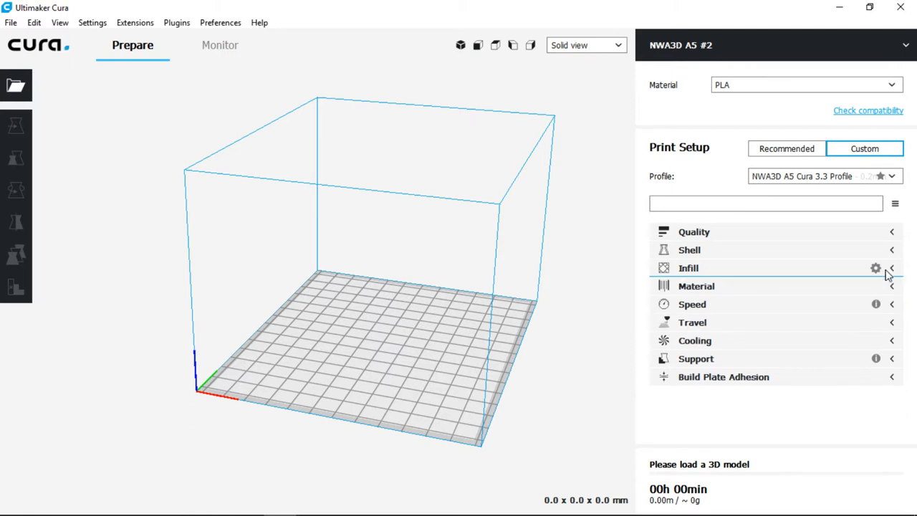
{"action": "left_click", "coordinate": [692, 304]}
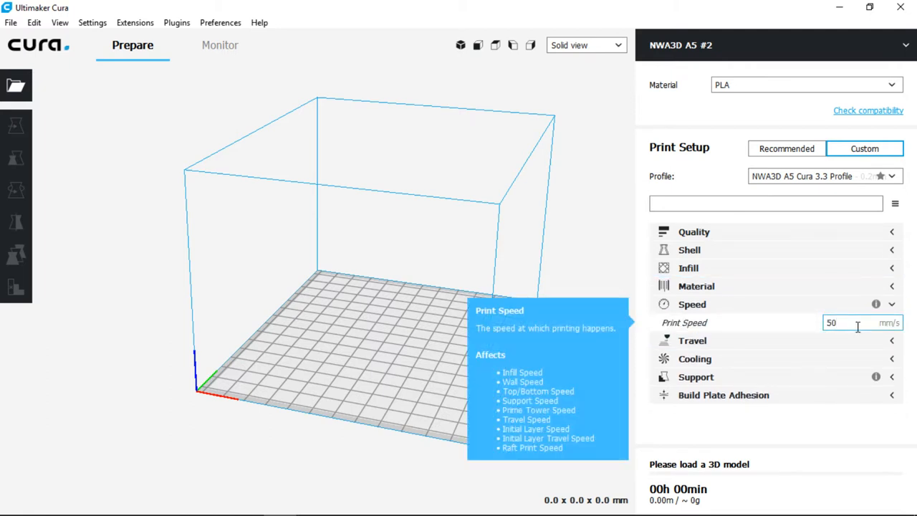
{"action": "left_click", "coordinate": [852, 322]}
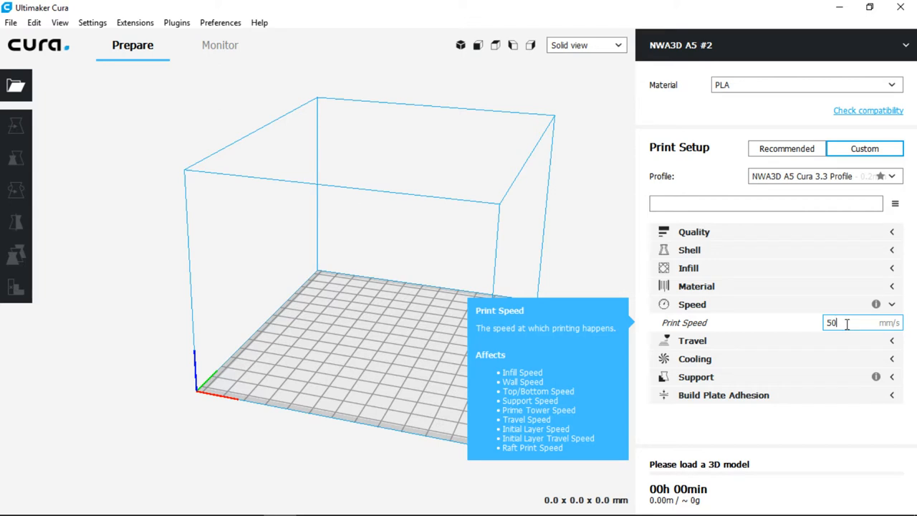
{"action": "mouse_move", "coordinate": [843, 323]}
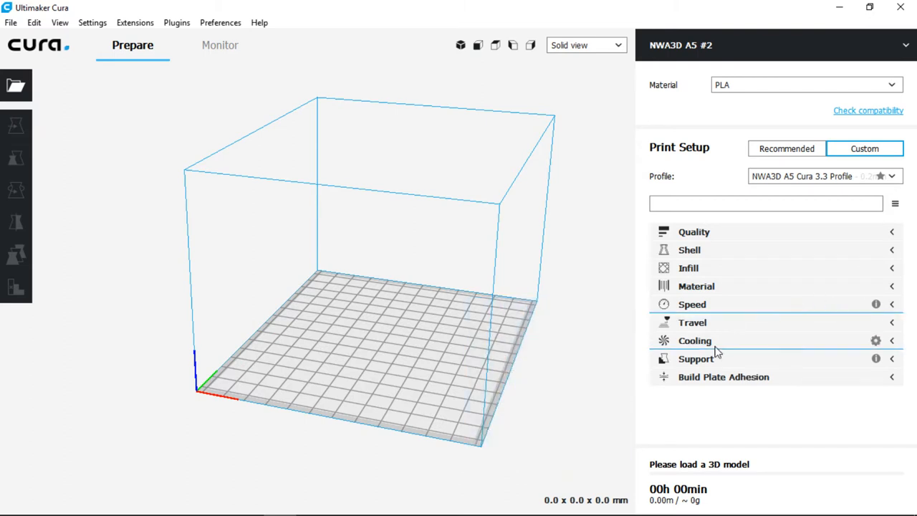
{"action": "left_click", "coordinate": [696, 358]}
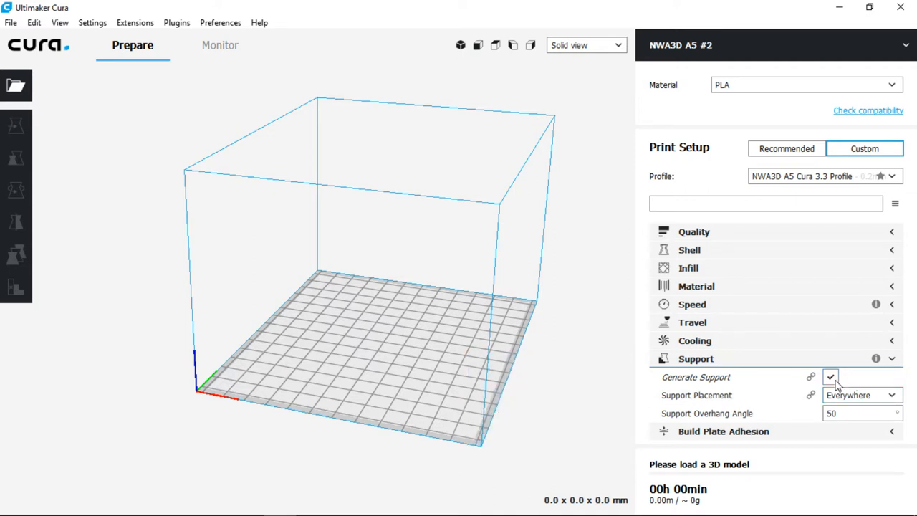
{"action": "mouse_move", "coordinate": [831, 377]}
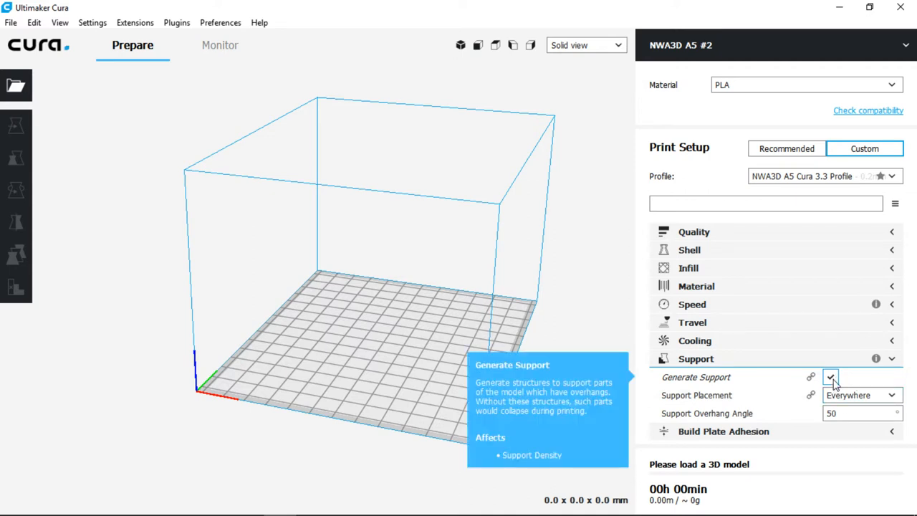
{"action": "mouse_move", "coordinate": [858, 379]}
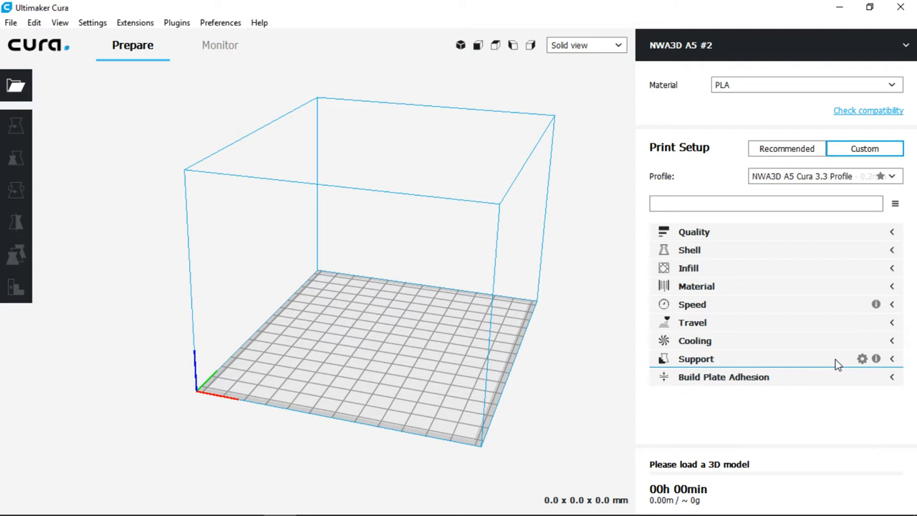
{"action": "left_click", "coordinate": [724, 376]}
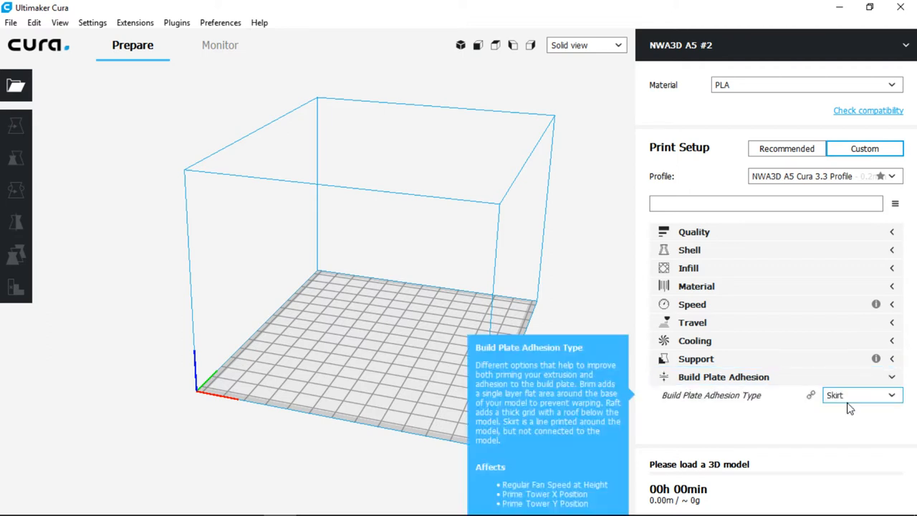
{"action": "left_click", "coordinate": [860, 395]}
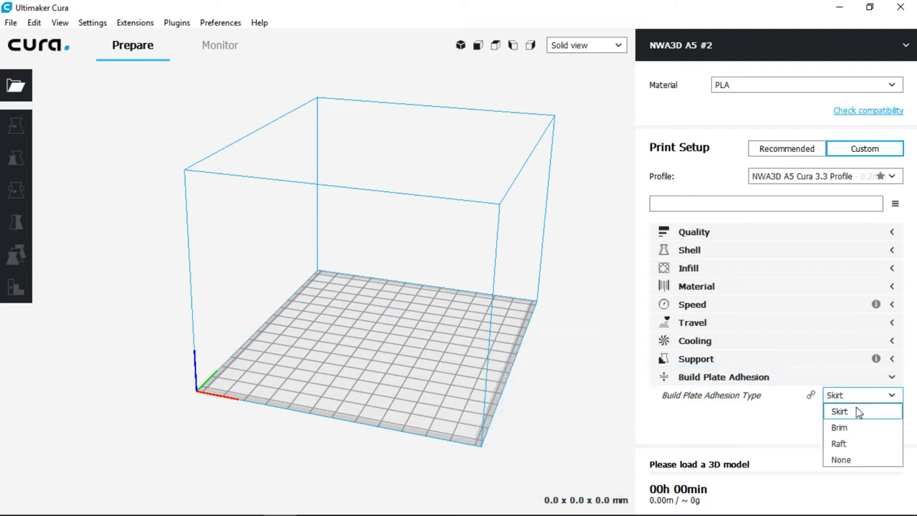
{"action": "mouse_move", "coordinate": [904, 421]}
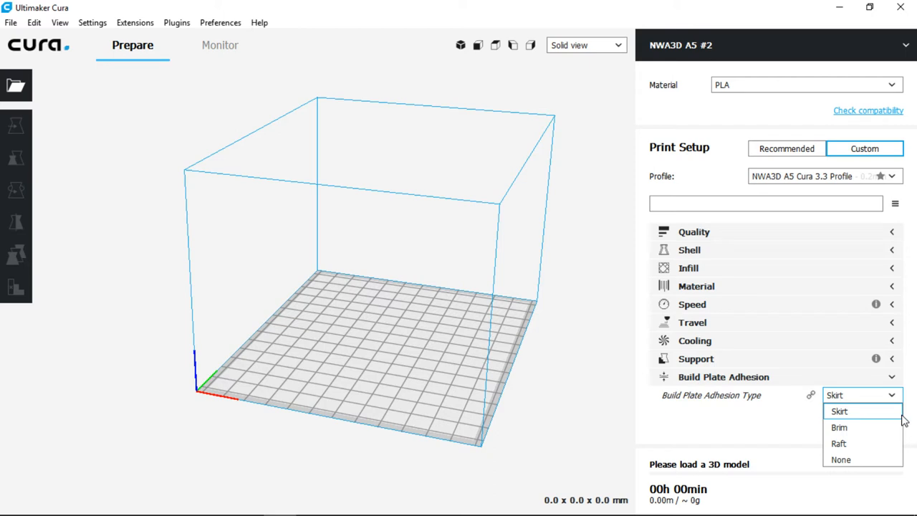
{"action": "mouse_move", "coordinate": [854, 434]}
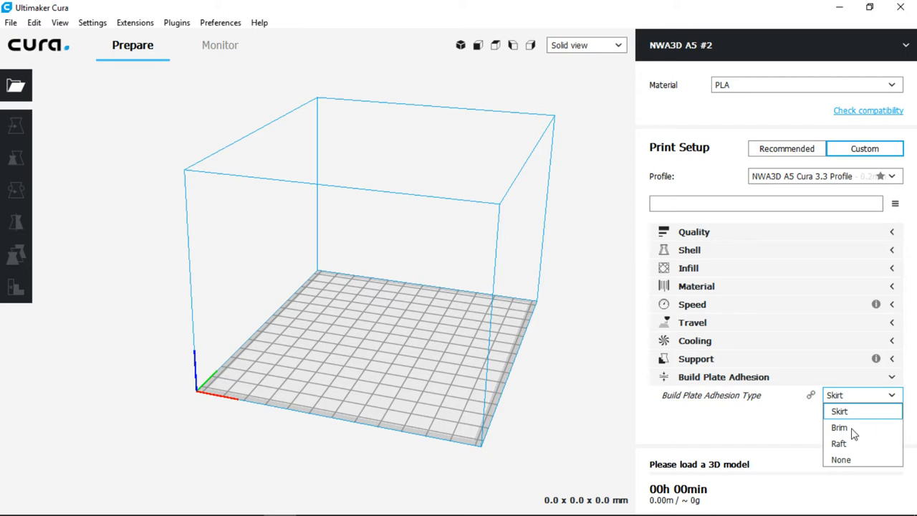
{"action": "mouse_move", "coordinate": [854, 411]}
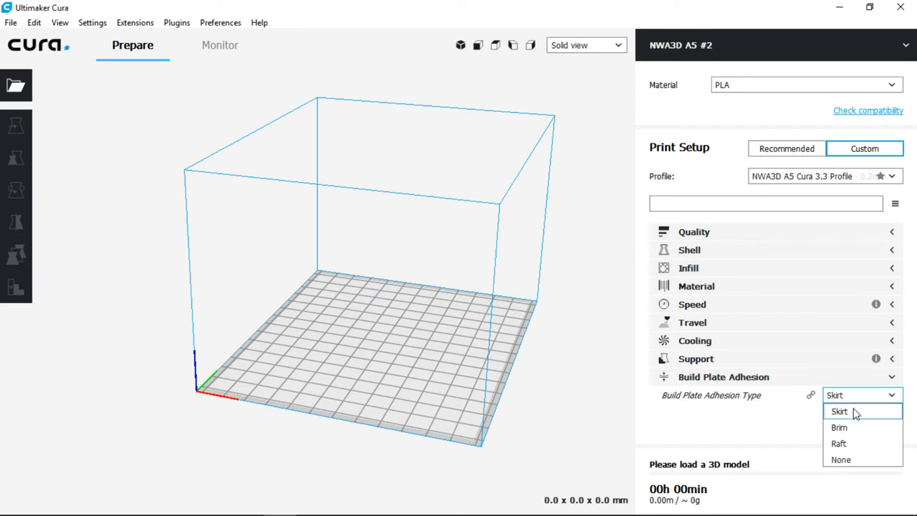
{"action": "left_click", "coordinate": [839, 411]}
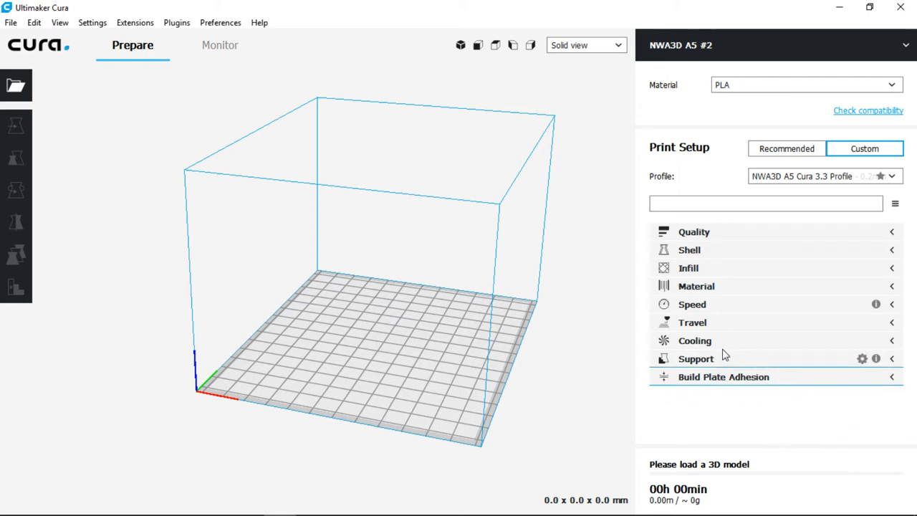
{"action": "mouse_move", "coordinate": [16, 86]}
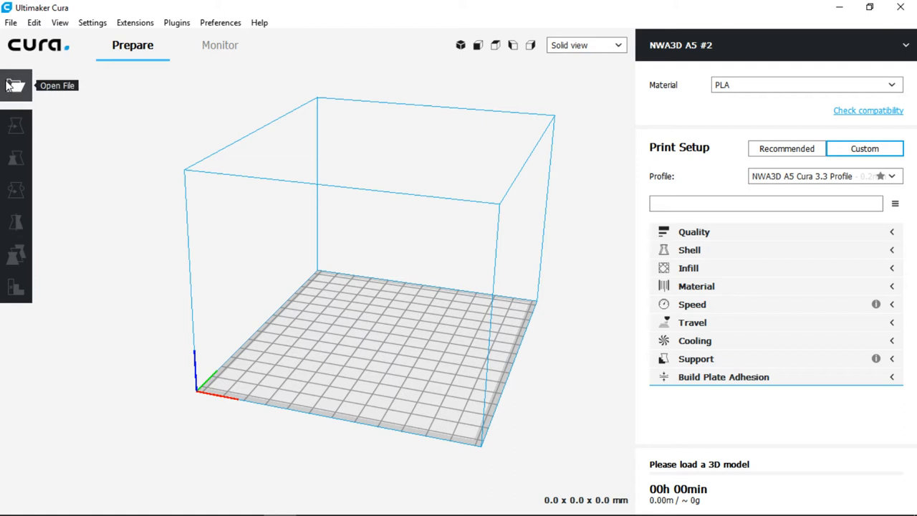
{"action": "left_click", "coordinate": [16, 85]}
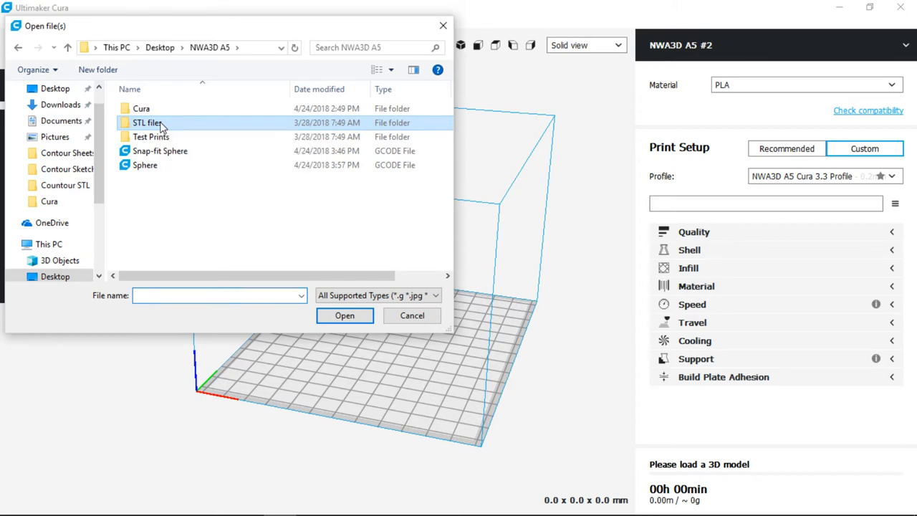
{"action": "double_click", "coordinate": [147, 123]}
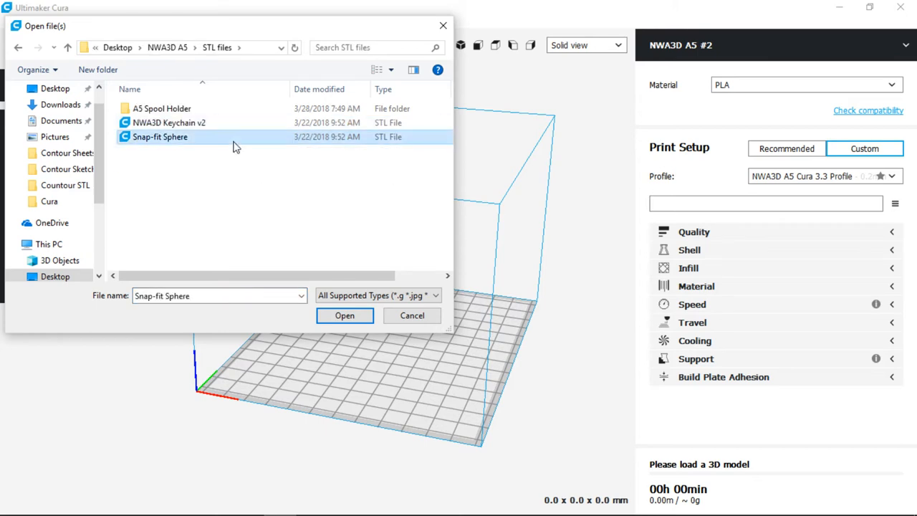
{"action": "left_click", "coordinate": [345, 315]}
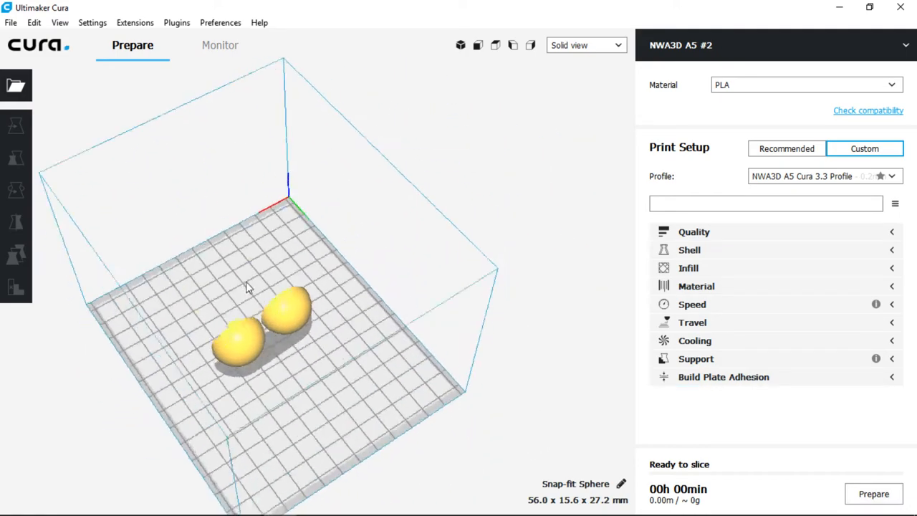
- Orbit the view straight down at the plate, then back to an angled look
{"action": "left_click_drag", "start_coordinate": [247, 287], "coordinate": [552, 184]}
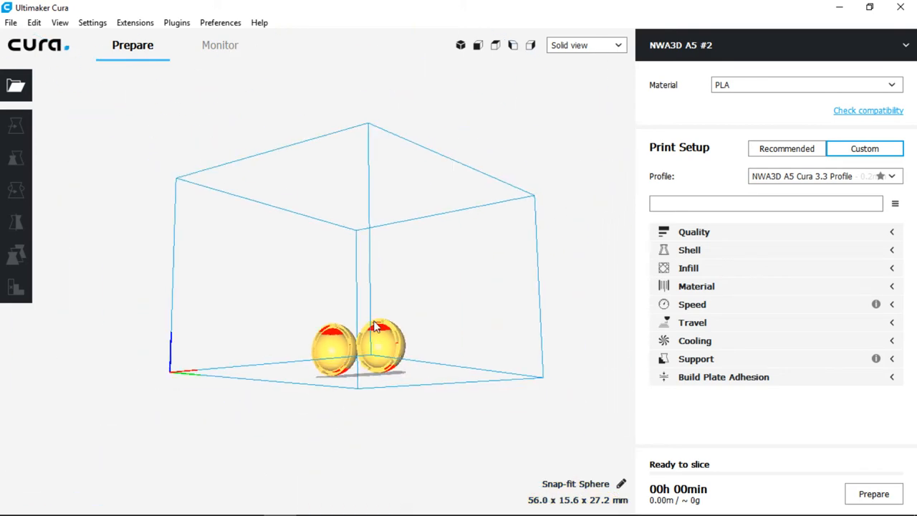
{"action": "left_click_drag", "start_coordinate": [380, 322], "coordinate": [365, 359]}
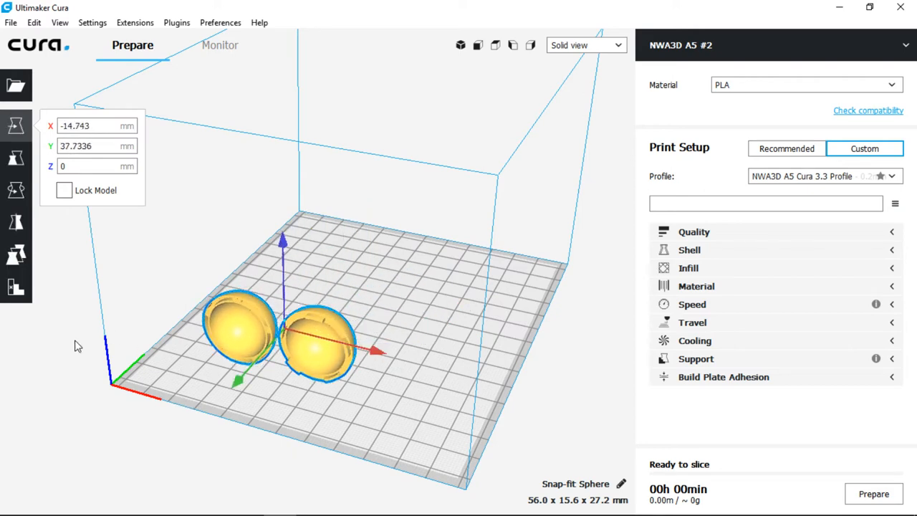
- Scale the Snap-fit Sphere uniformly to 125%, giving 70.0 × 19.5 × 34.0 mm
{"action": "left_click", "coordinate": [16, 158]}
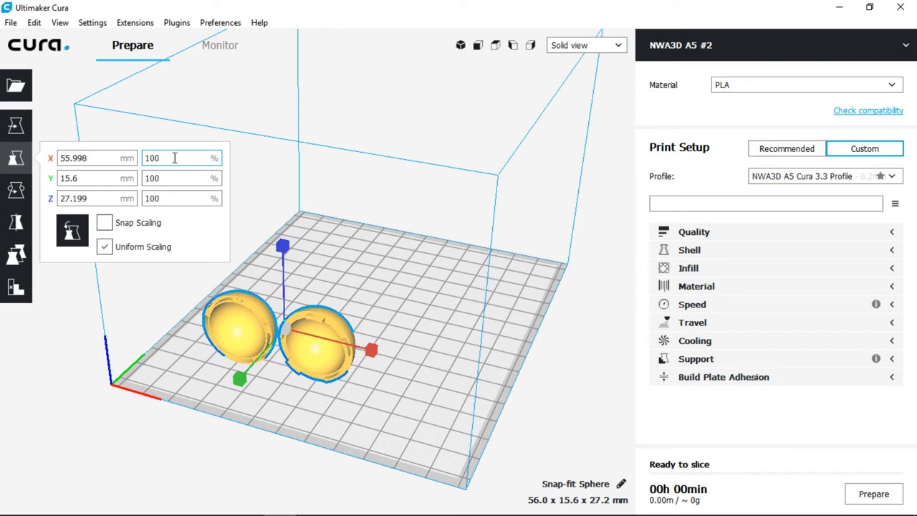
{"action": "type", "text": "125"}
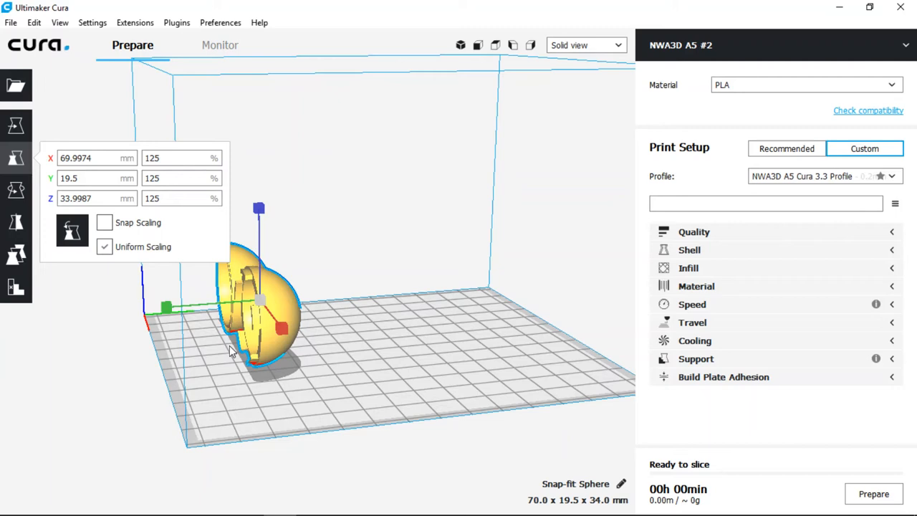
{"action": "left_click", "coordinate": [15, 190]}
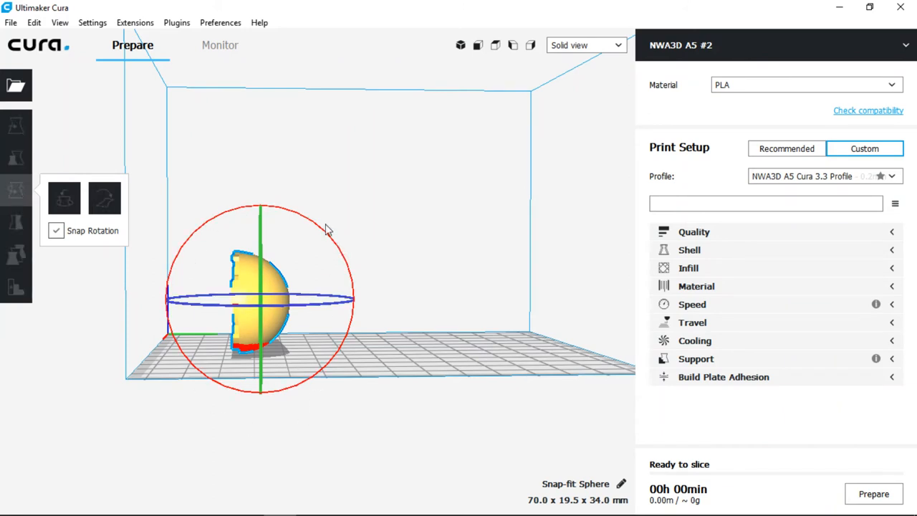
- Rotate the sphere halves 90° flat onto the plate and slice the job
{"action": "left_click_drag", "start_coordinate": [328, 229], "coordinate": [199, 213]}
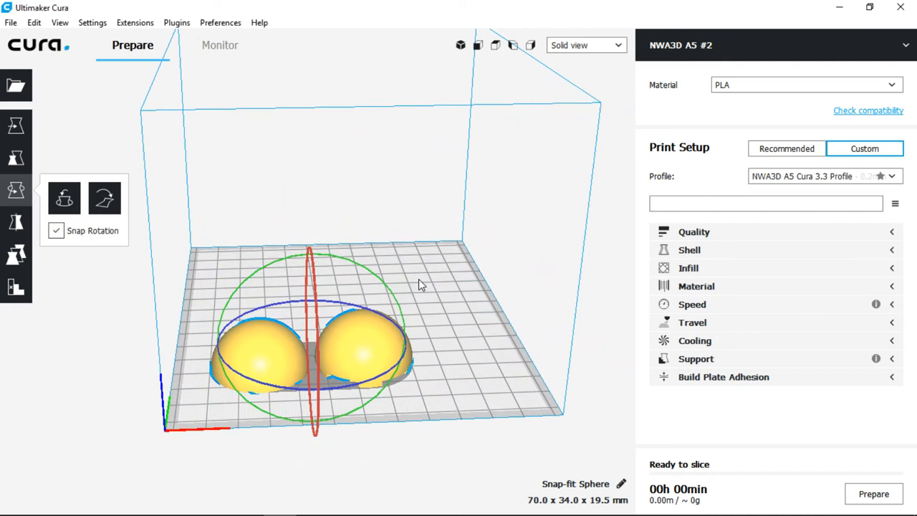
{"action": "mouse_move", "coordinate": [16, 254]}
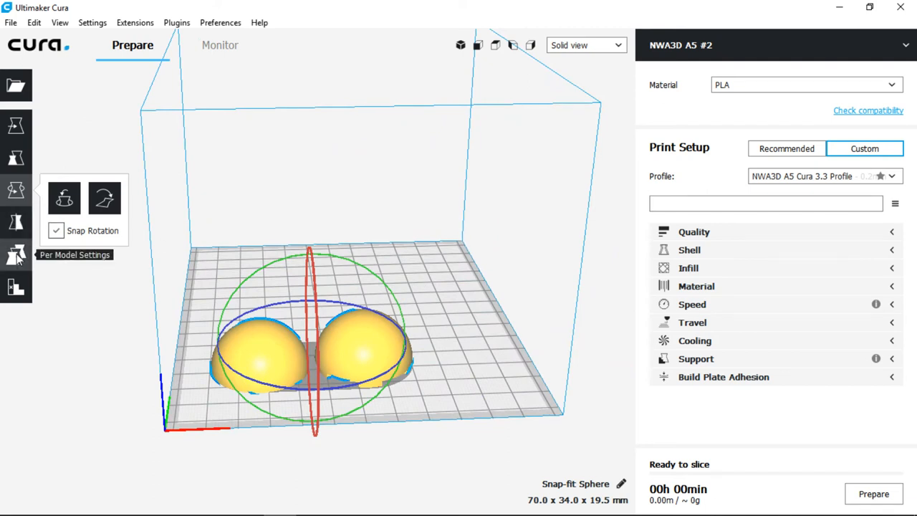
{"action": "mouse_move", "coordinate": [17, 287]}
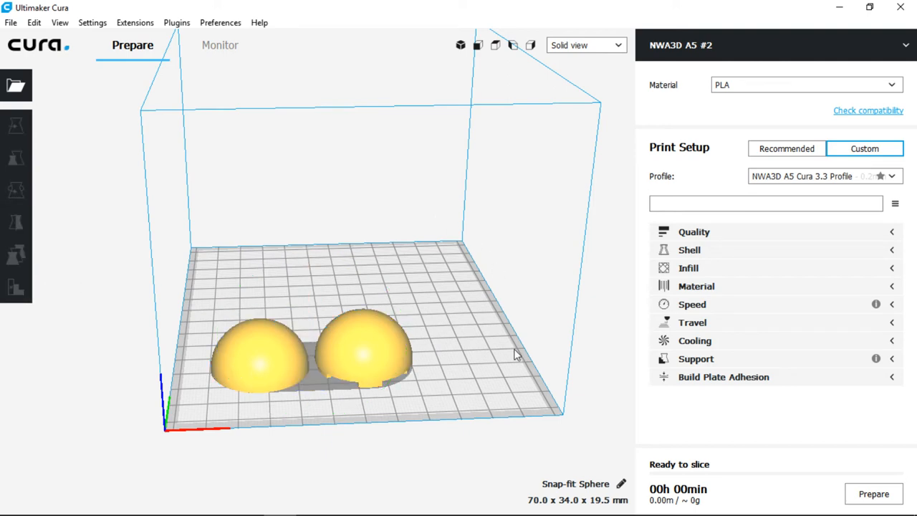
{"action": "left_click_drag", "start_coordinate": [516, 355], "coordinate": [387, 389]}
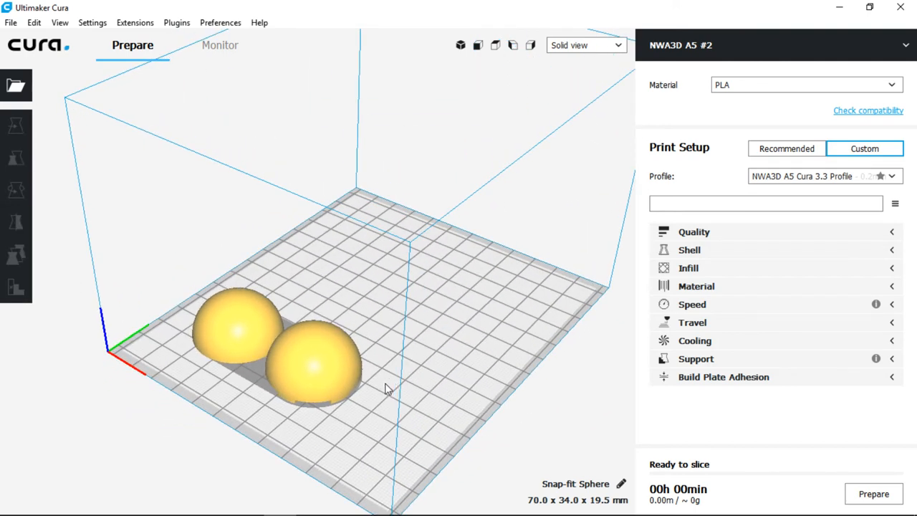
{"action": "mouse_move", "coordinate": [873, 495]}
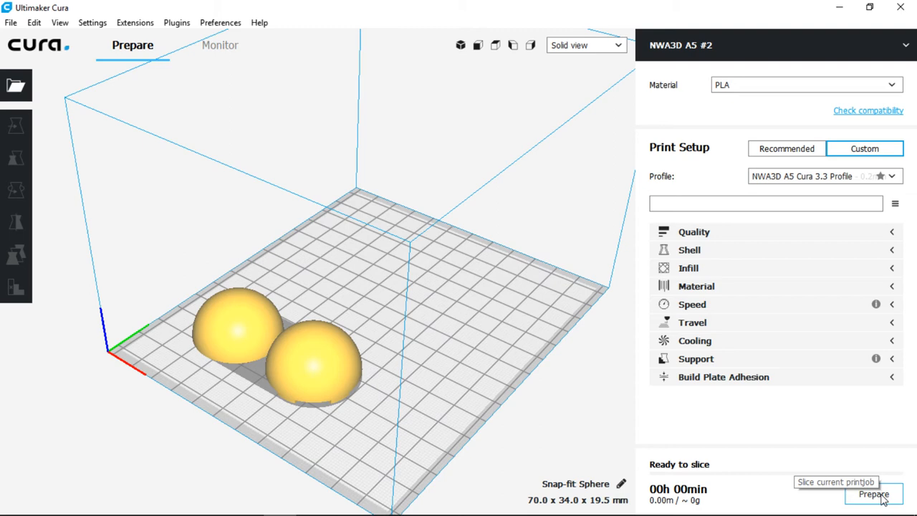
{"action": "left_click", "coordinate": [874, 495]}
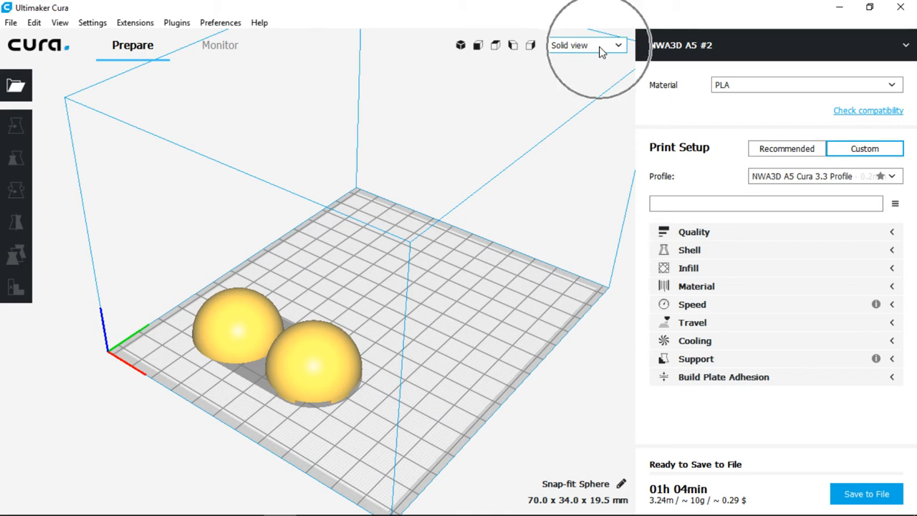
- Switch to Layer view, collapse the legend and drag the layer slider down to layer 1
{"action": "left_click", "coordinate": [583, 45]}
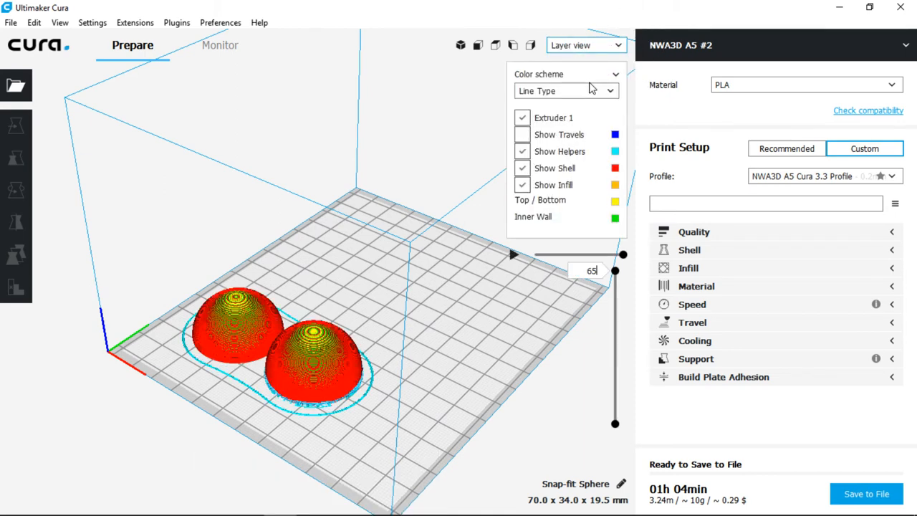
{"action": "left_click", "coordinate": [566, 90]}
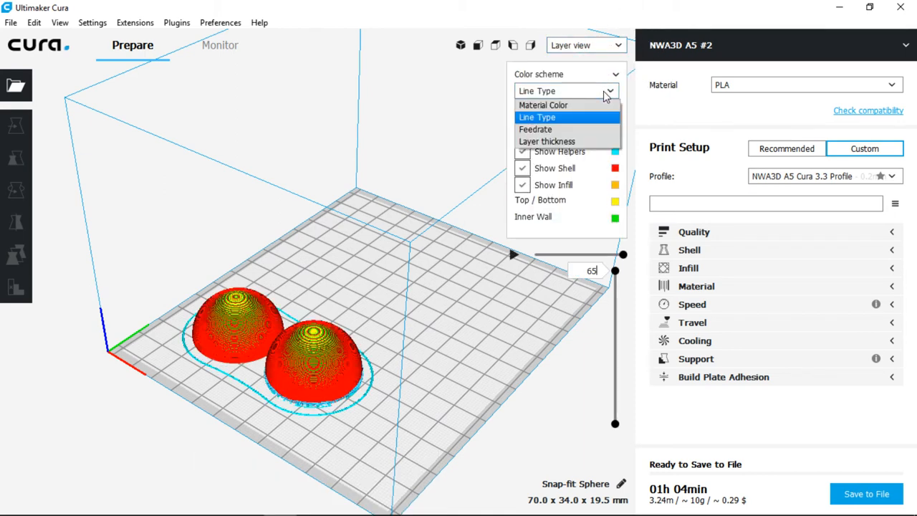
{"action": "mouse_move", "coordinate": [601, 119]}
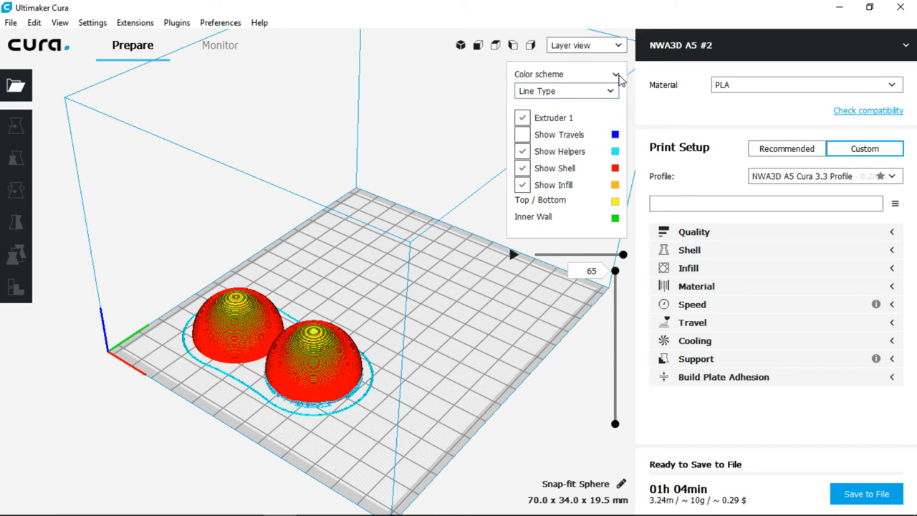
{"action": "left_click_drag", "start_coordinate": [615, 271], "coordinate": [615, 147]}
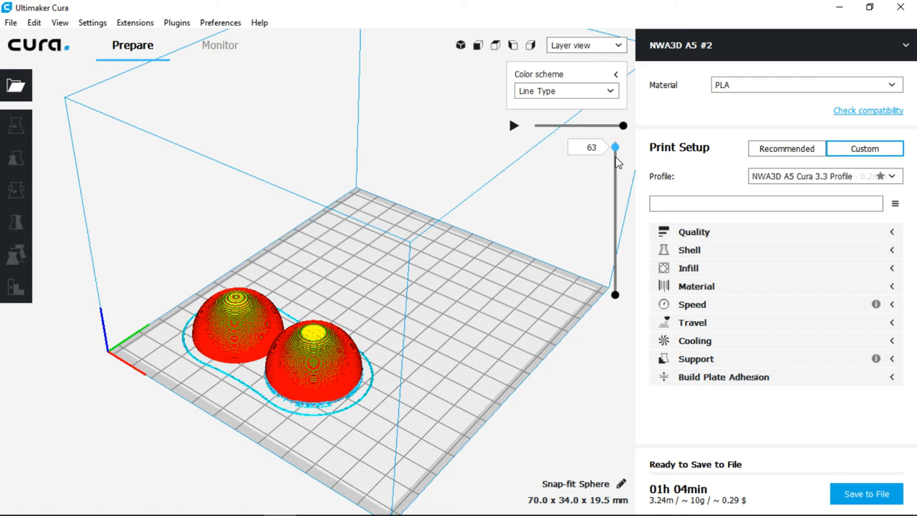
{"action": "left_click_drag", "start_coordinate": [615, 147], "coordinate": [615, 214]}
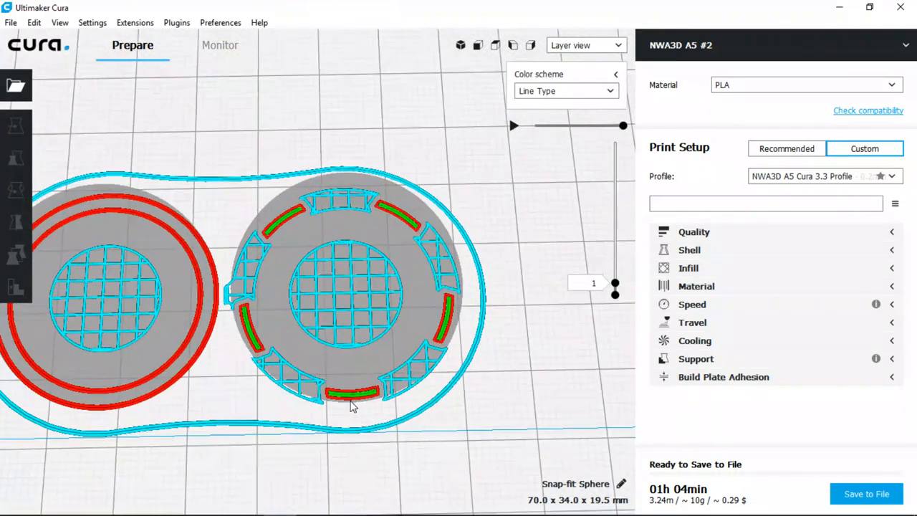
{"action": "left_click_drag", "start_coordinate": [351, 405], "coordinate": [480, 344]}
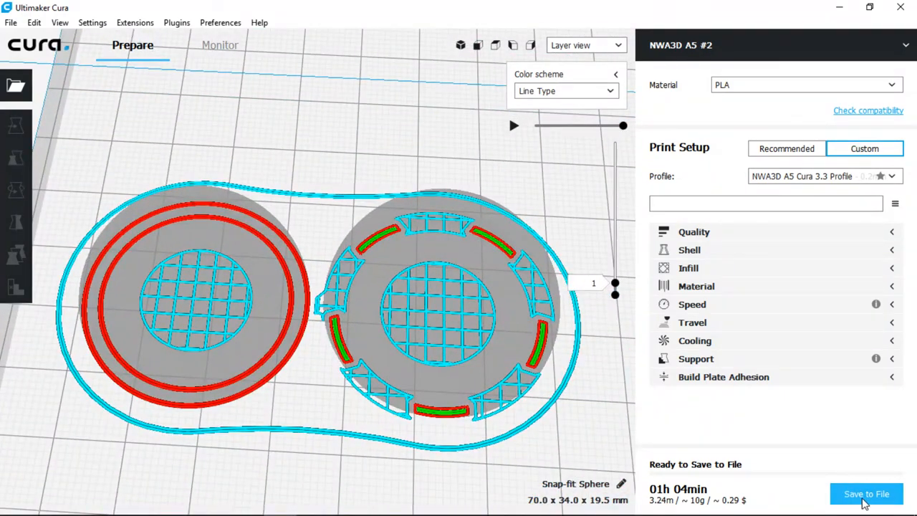
- Save Snap-fit Sphere.gcode to the NWA3D A5 folder, overwriting the existing file
{"action": "left_click", "coordinate": [867, 494]}
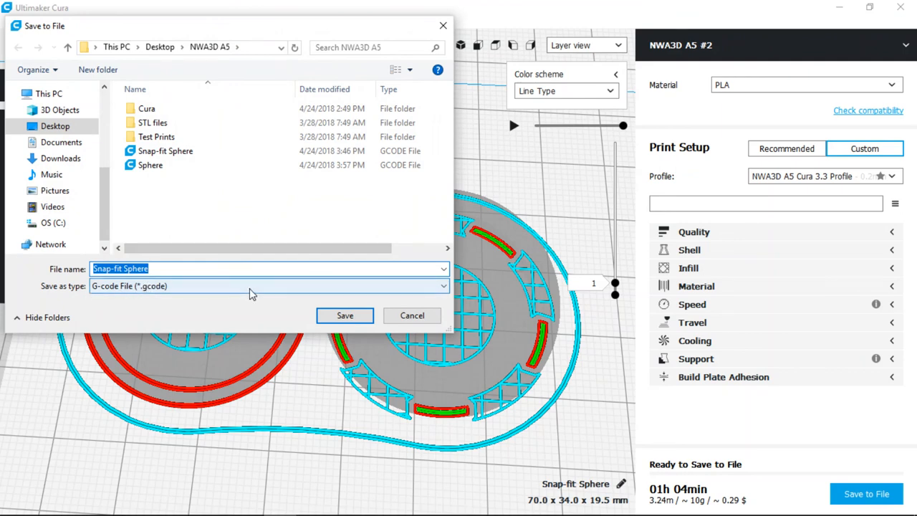
{"action": "left_click", "coordinate": [344, 316]}
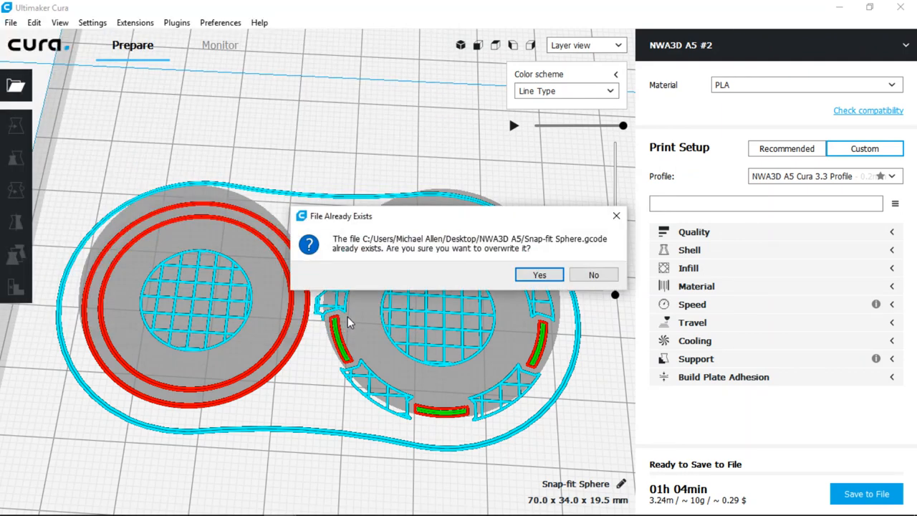
{"action": "left_click", "coordinate": [539, 275]}
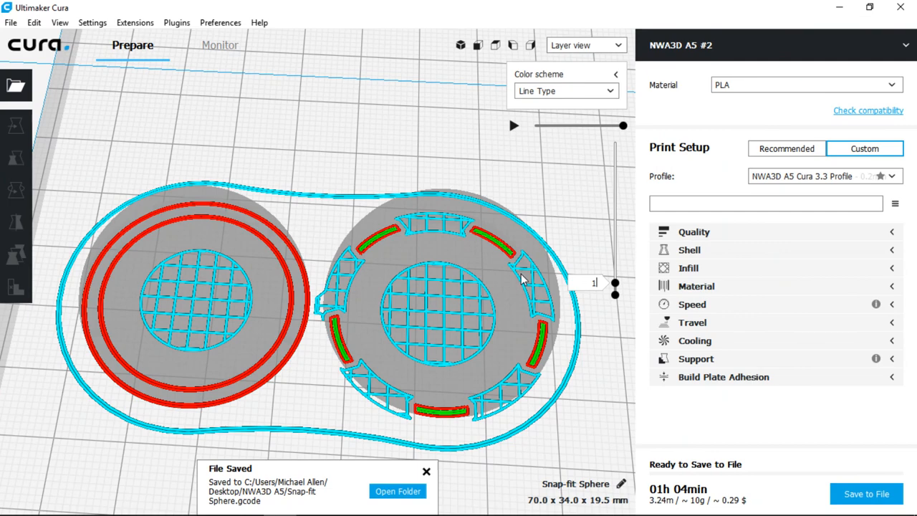
{"action": "left_click_drag", "start_coordinate": [523, 280], "coordinate": [458, 316]}
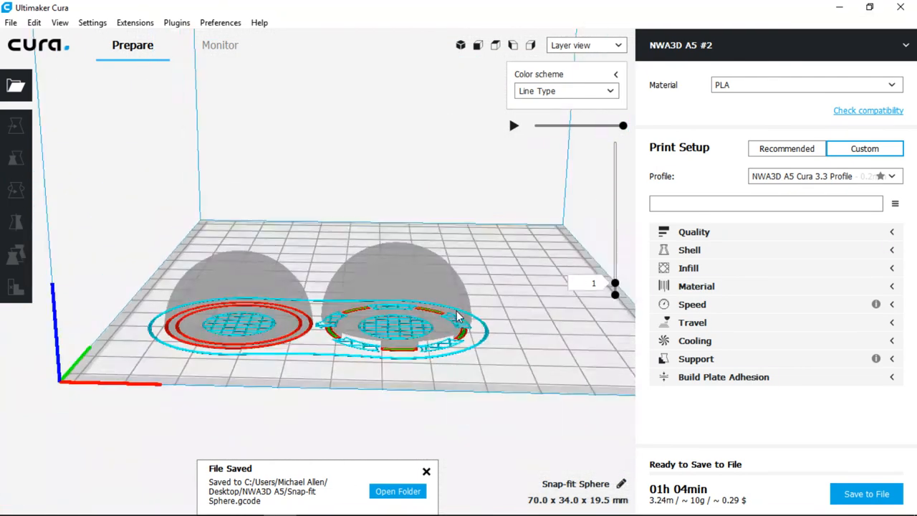